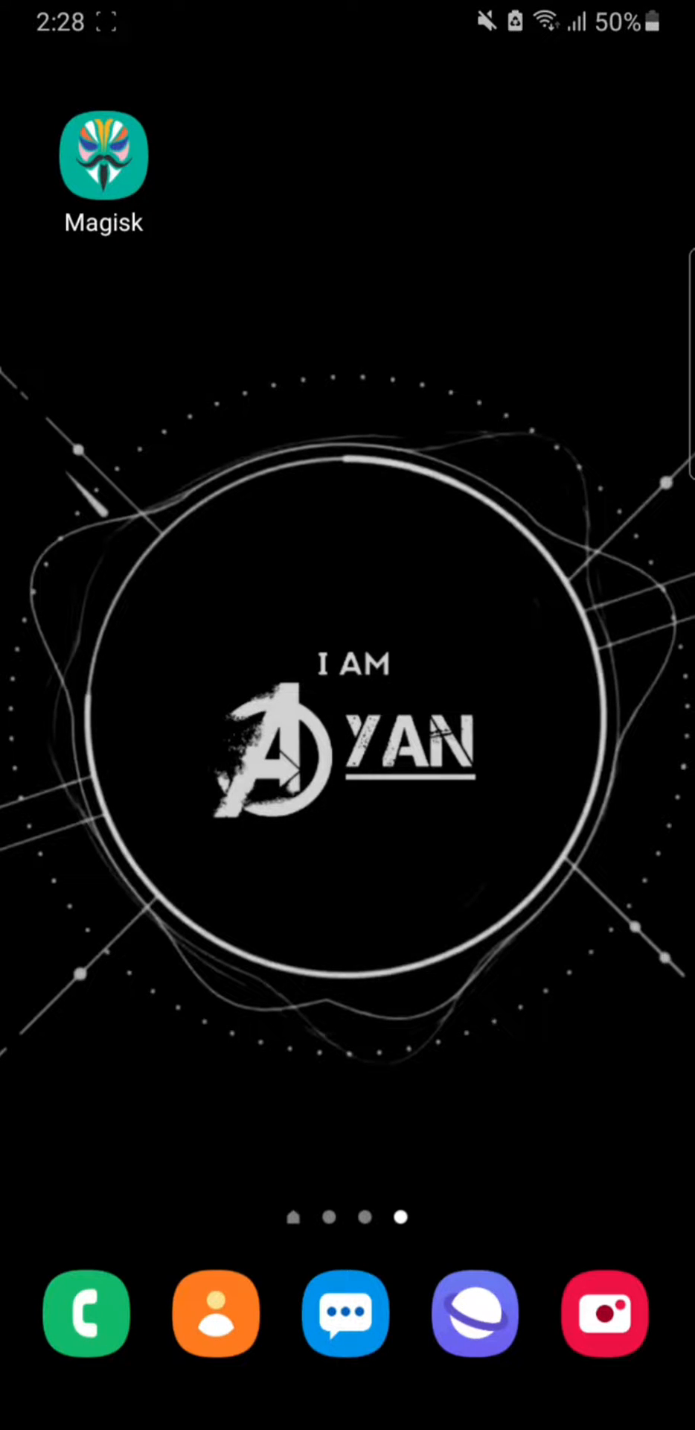
- Launch Magisk from the home screen to view installed version 26.4 and the 27.0 update
click(103, 155)
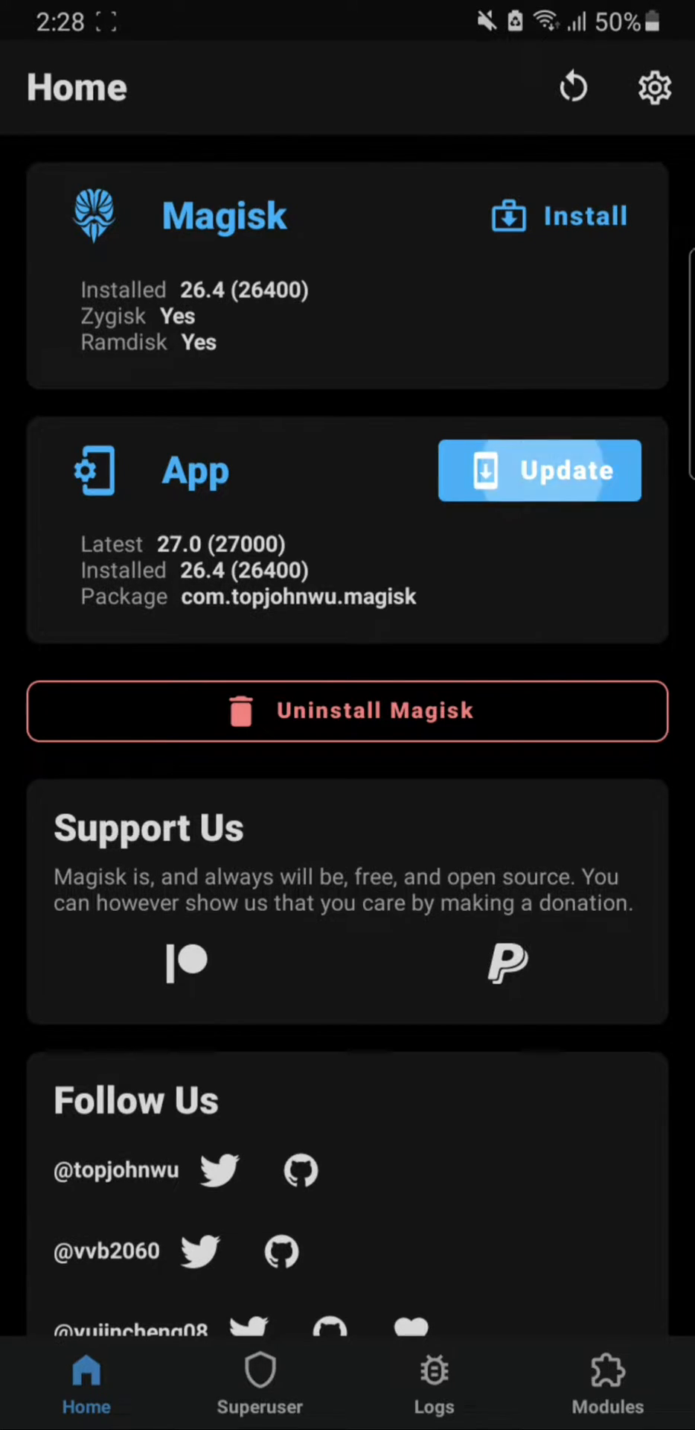
- Update the Magisk app, confirming installation of the v27.0 release from its changelog
click(540, 470)
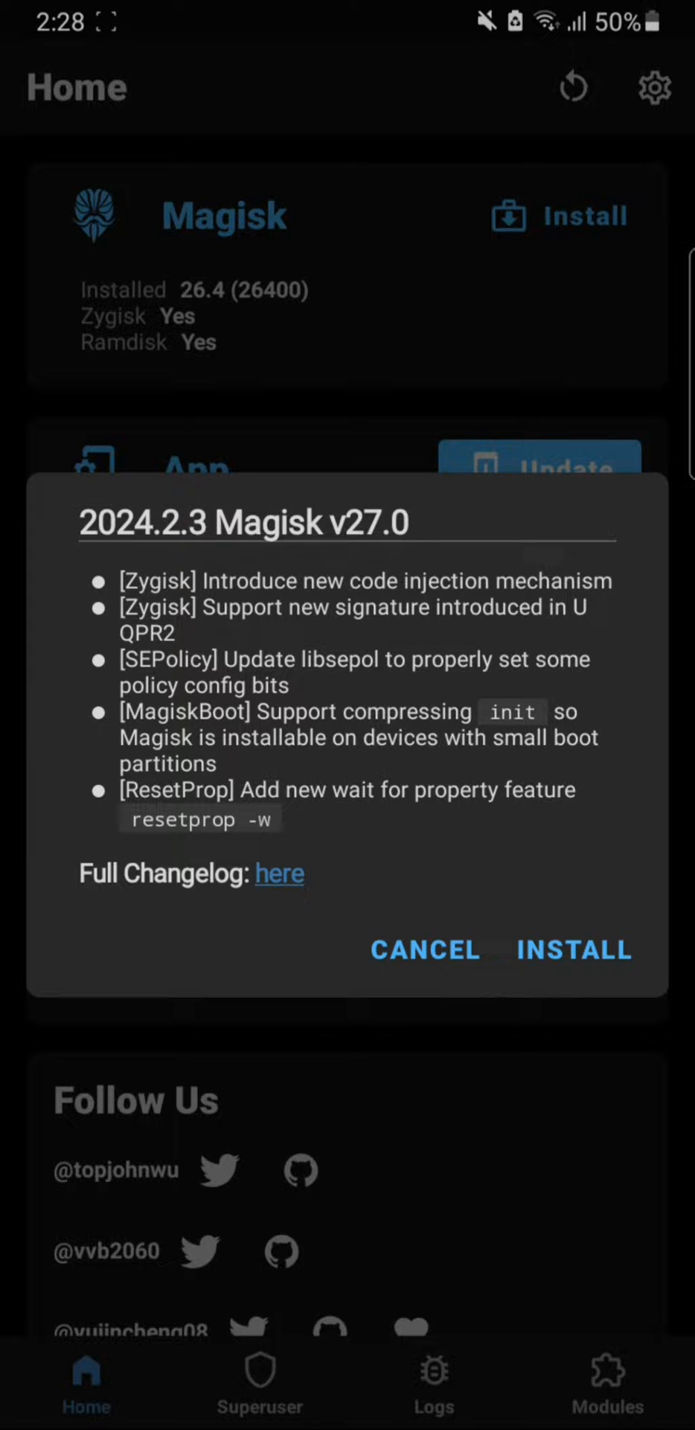
click(280, 873)
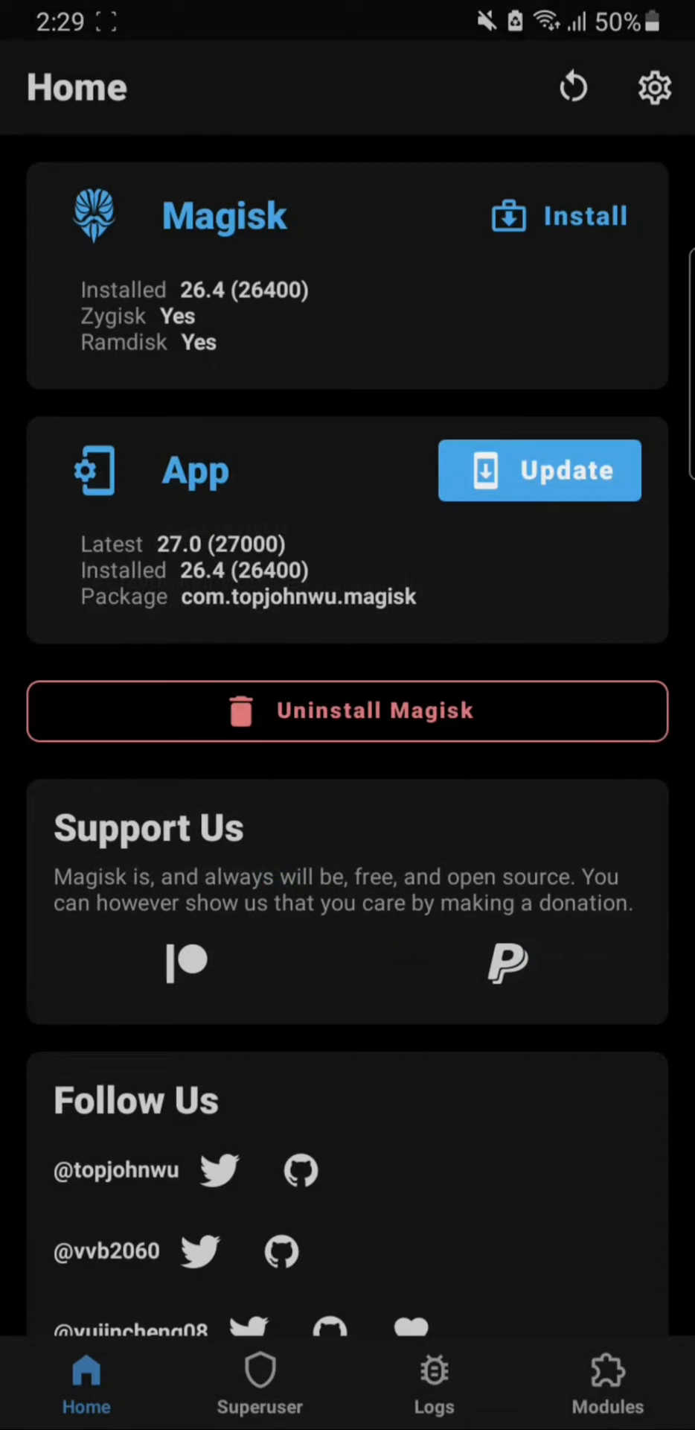
click(540, 470)
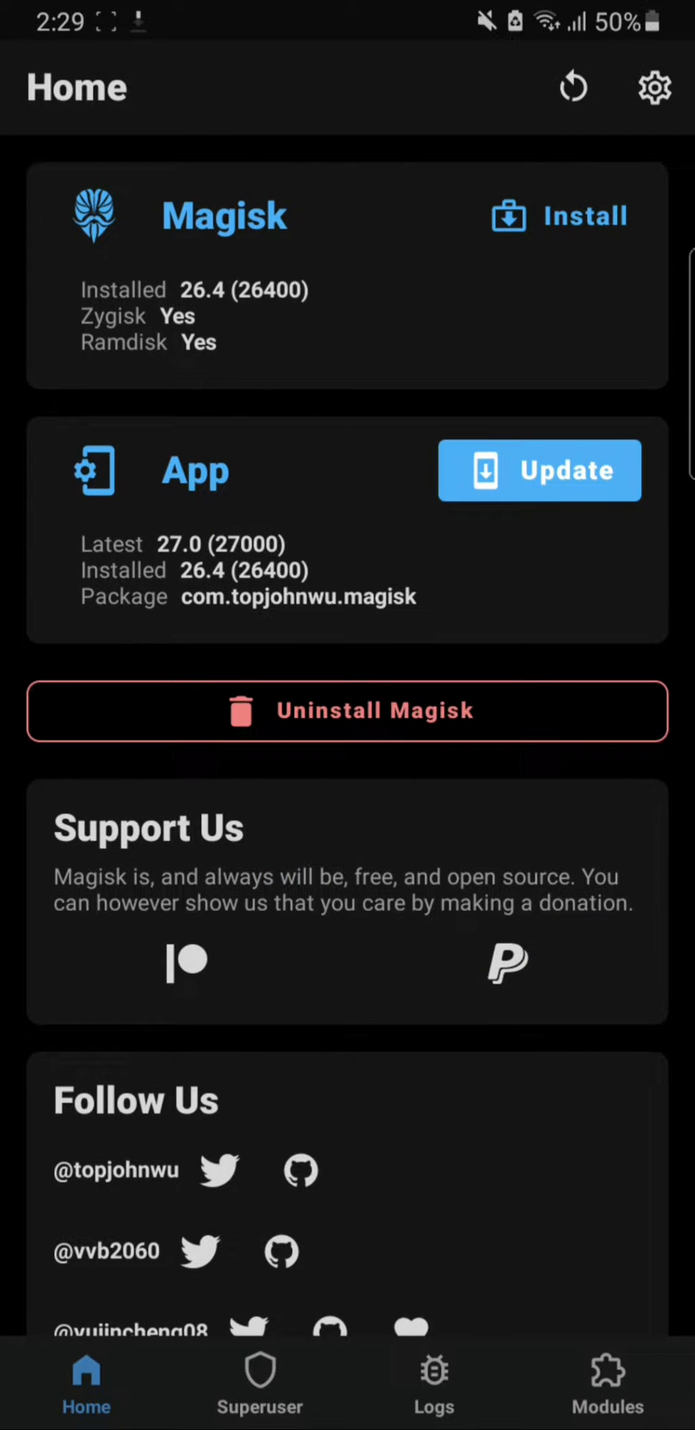
click(540, 470)
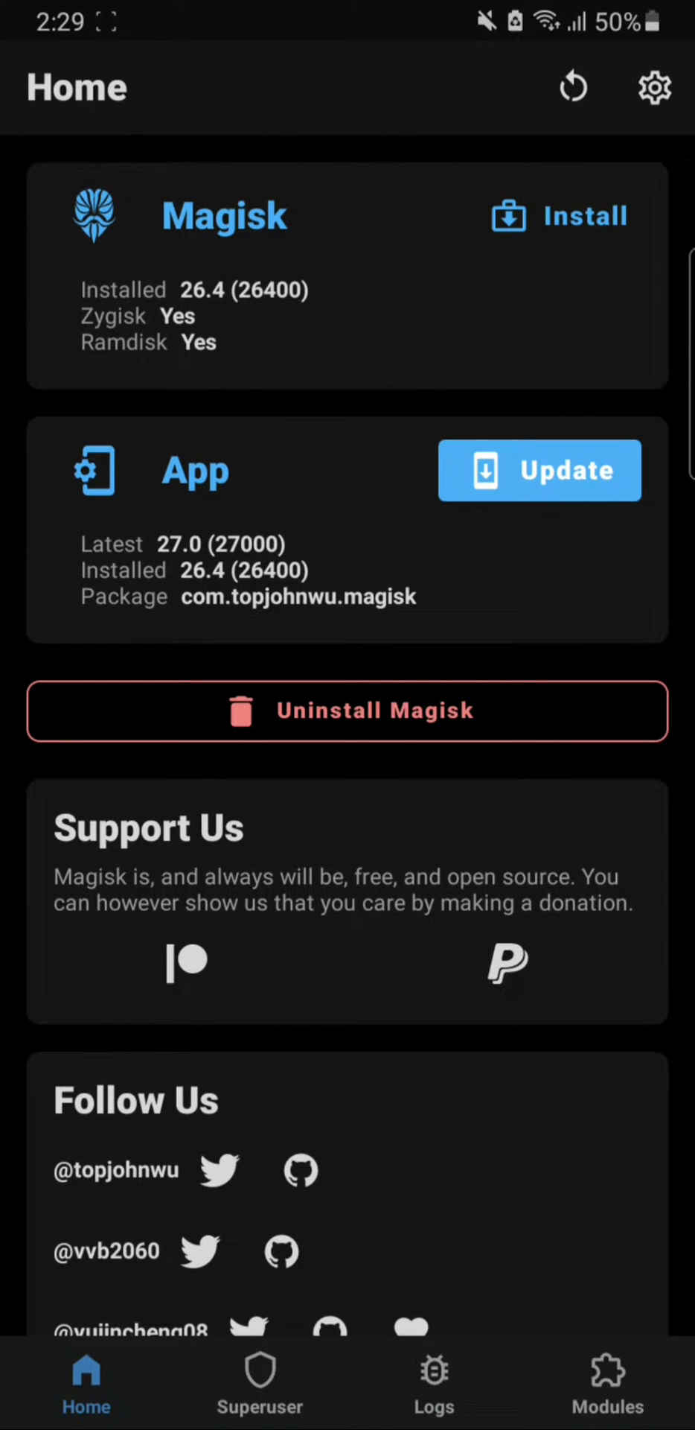
- Return to the home screen while the Magisk v27.0 Install screen is brought up
key(home)
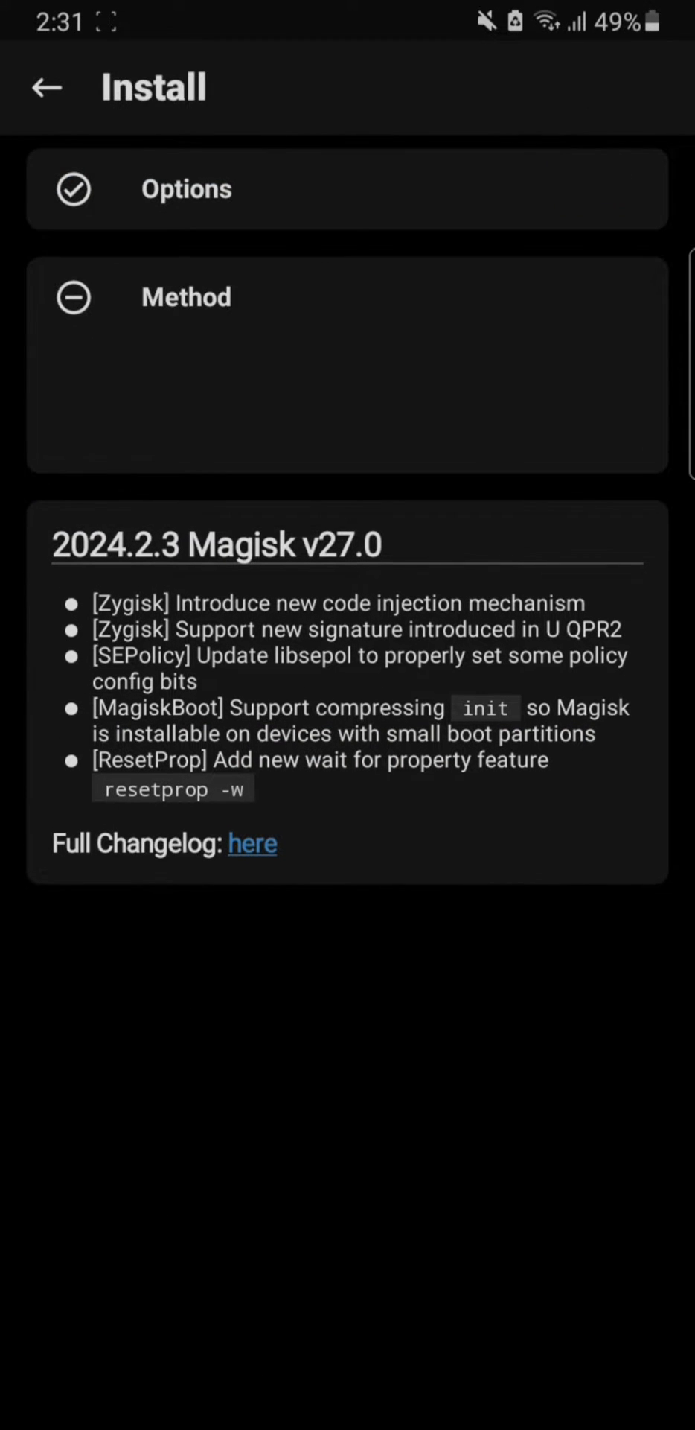
- Install Magisk v27.0 using Direct Install (Recommended) and let the device reboot
click(187, 296)
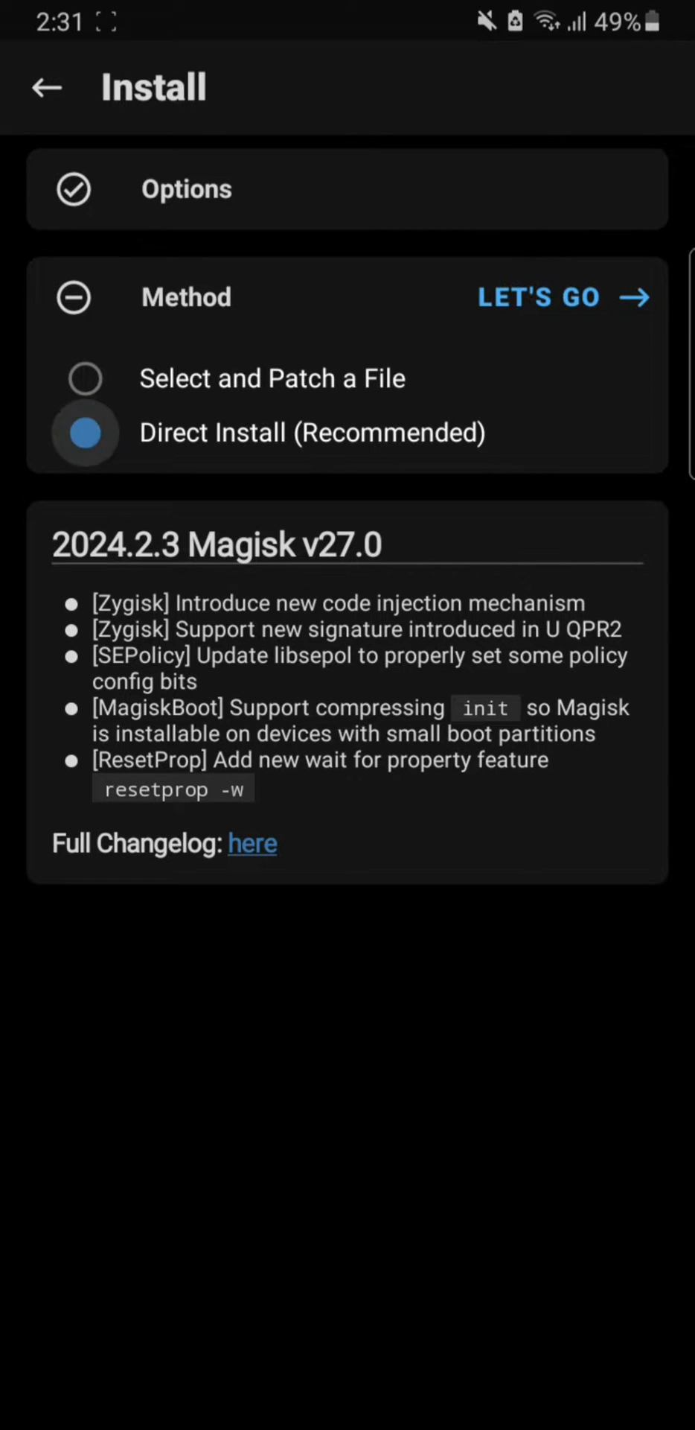
click(538, 296)
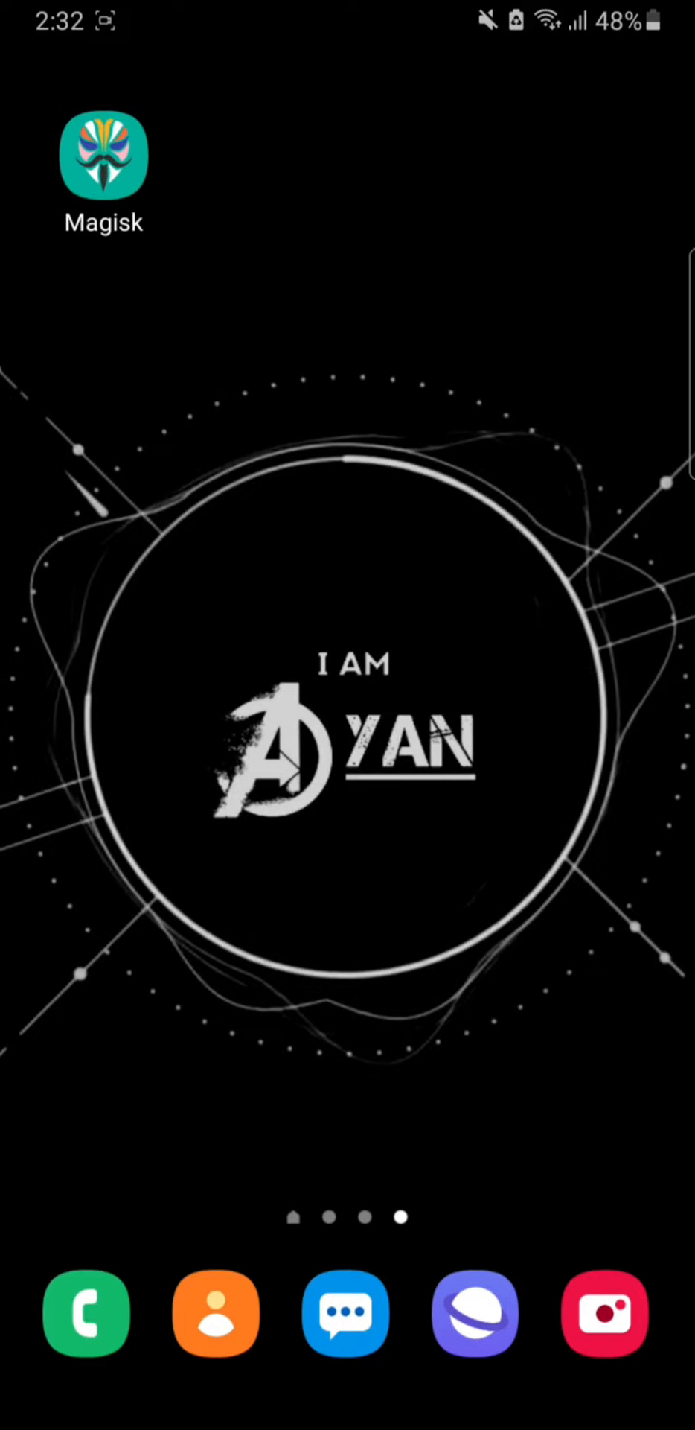
- Reopen Magisk to confirm Magisk and the app both report version 27.0
click(103, 155)
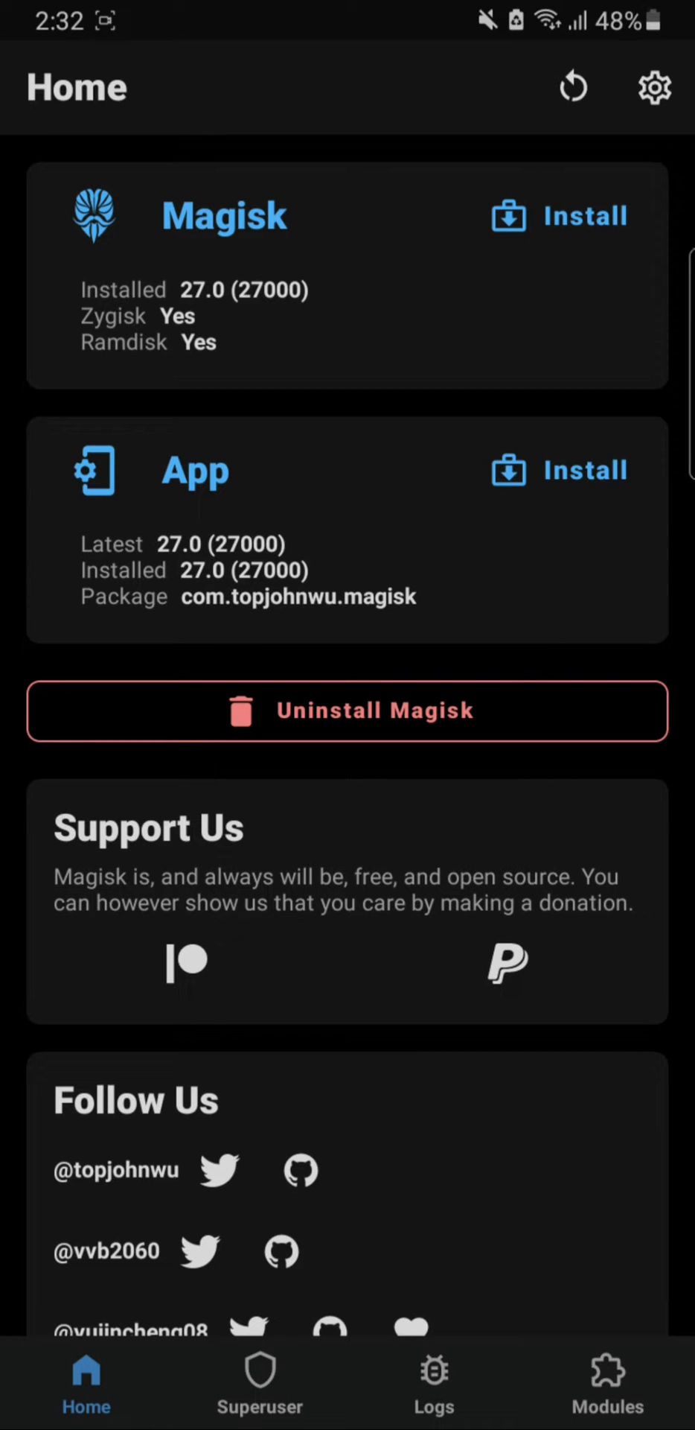
- Change Magisk's Update Channel setting to Stable
click(654, 87)
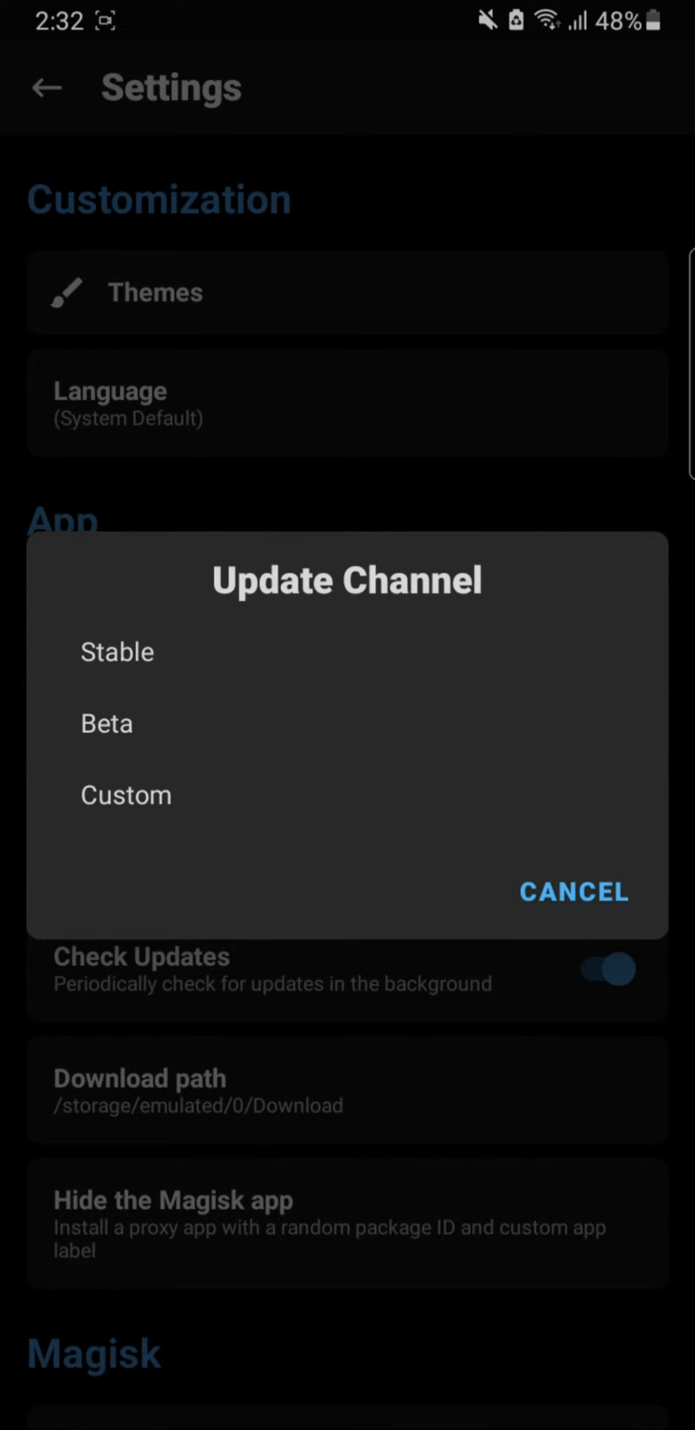
click(107, 722)
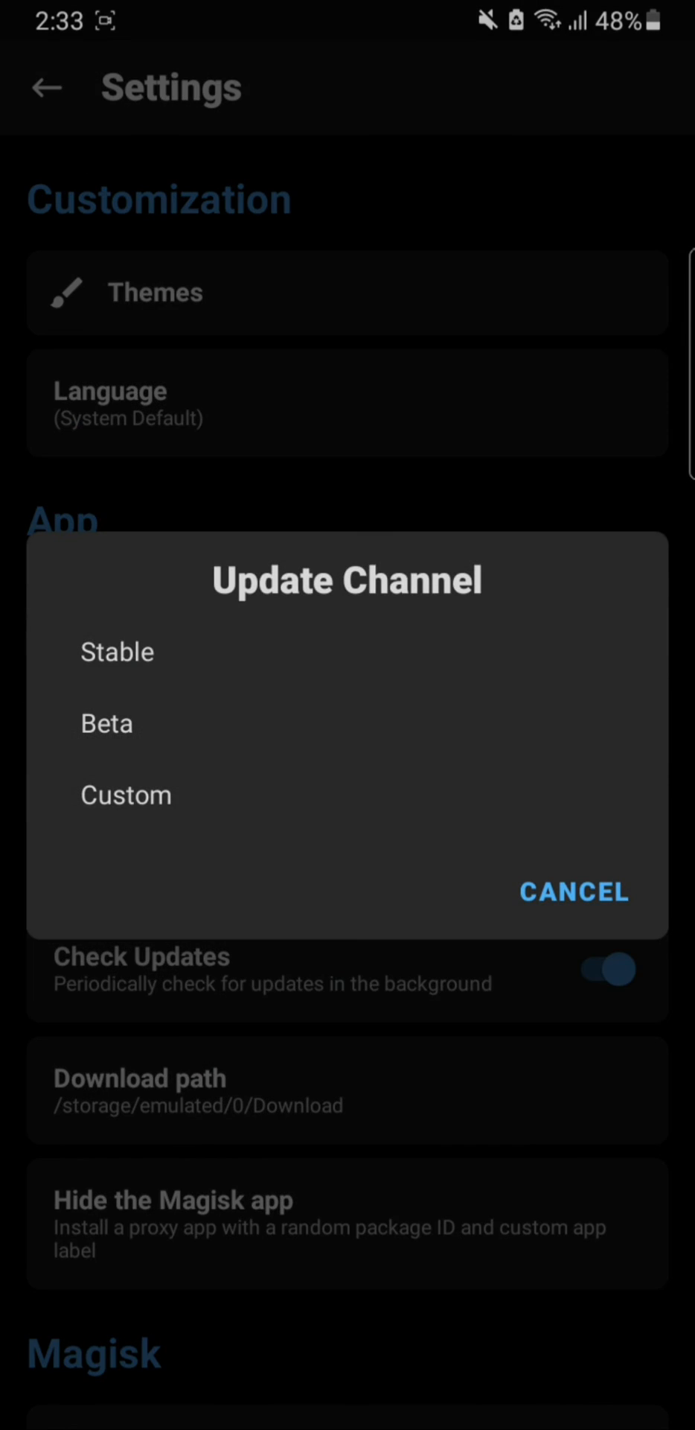
click(117, 651)
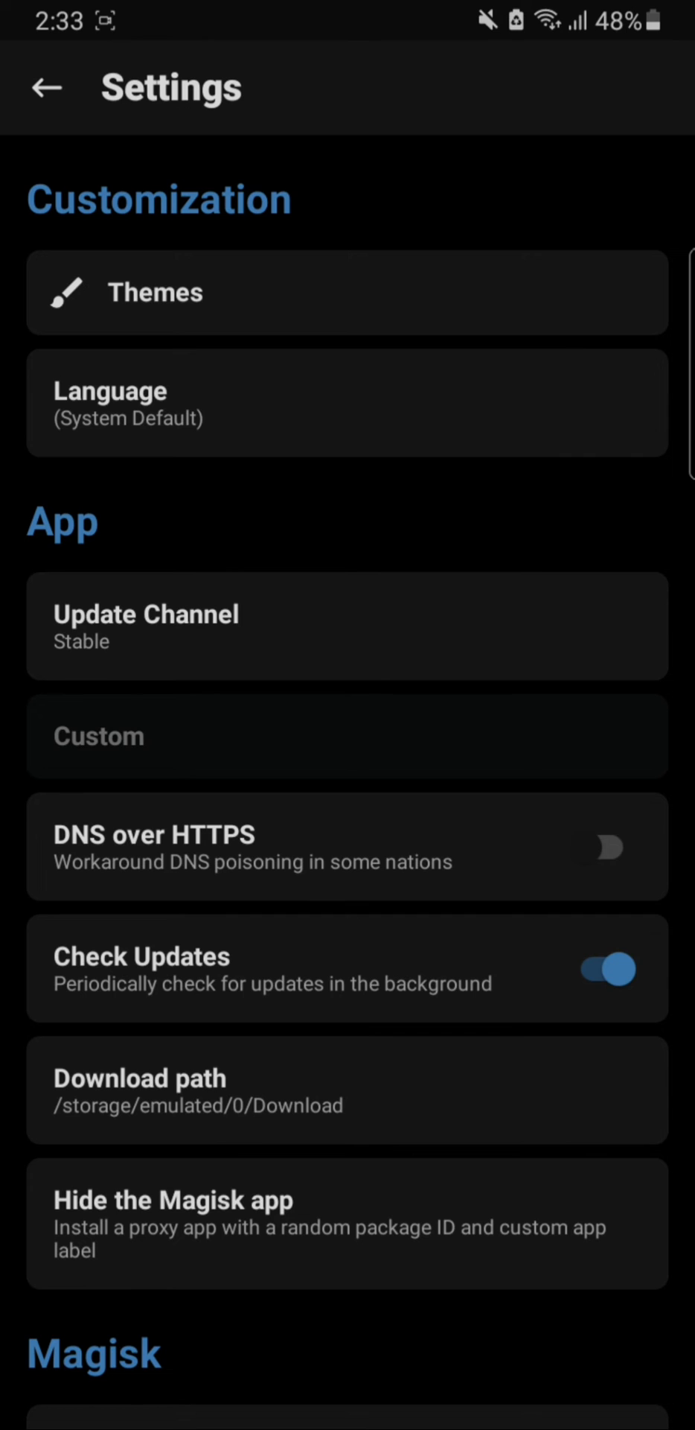
scroll(down, 3)
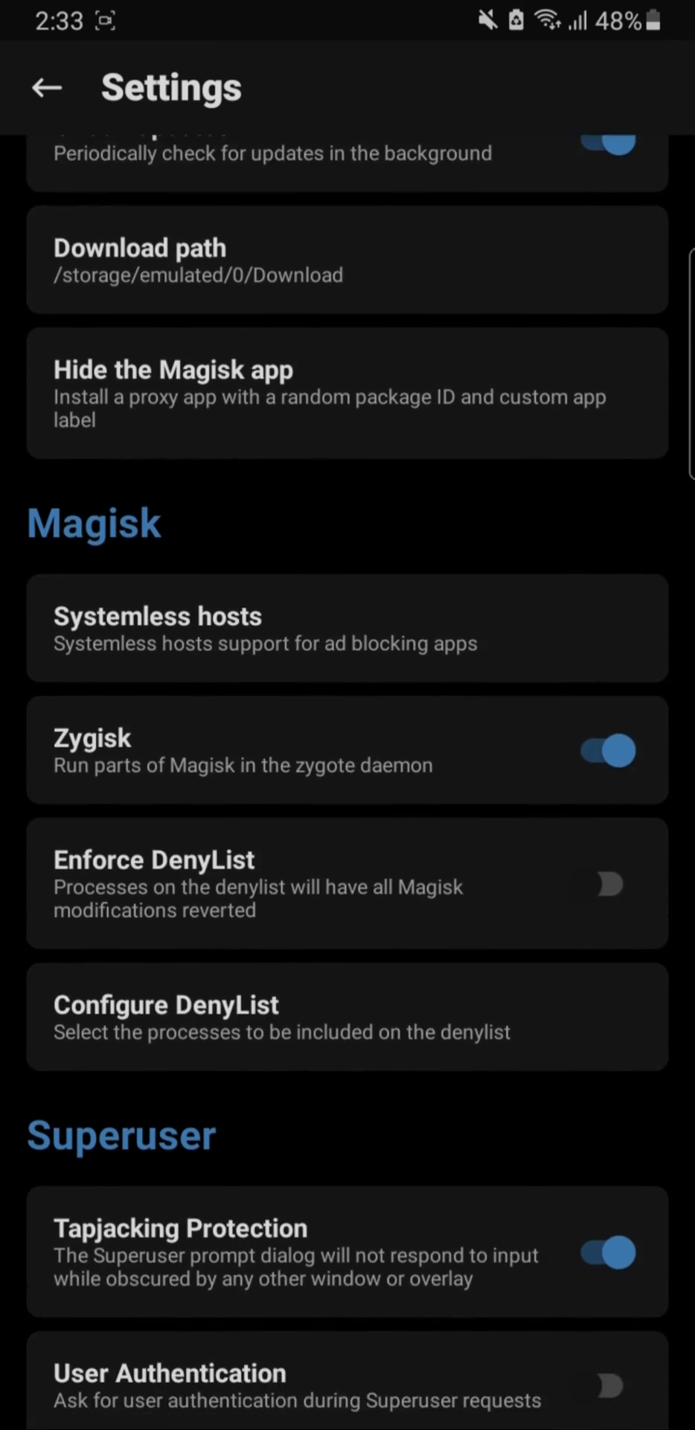
scroll(down, 3)
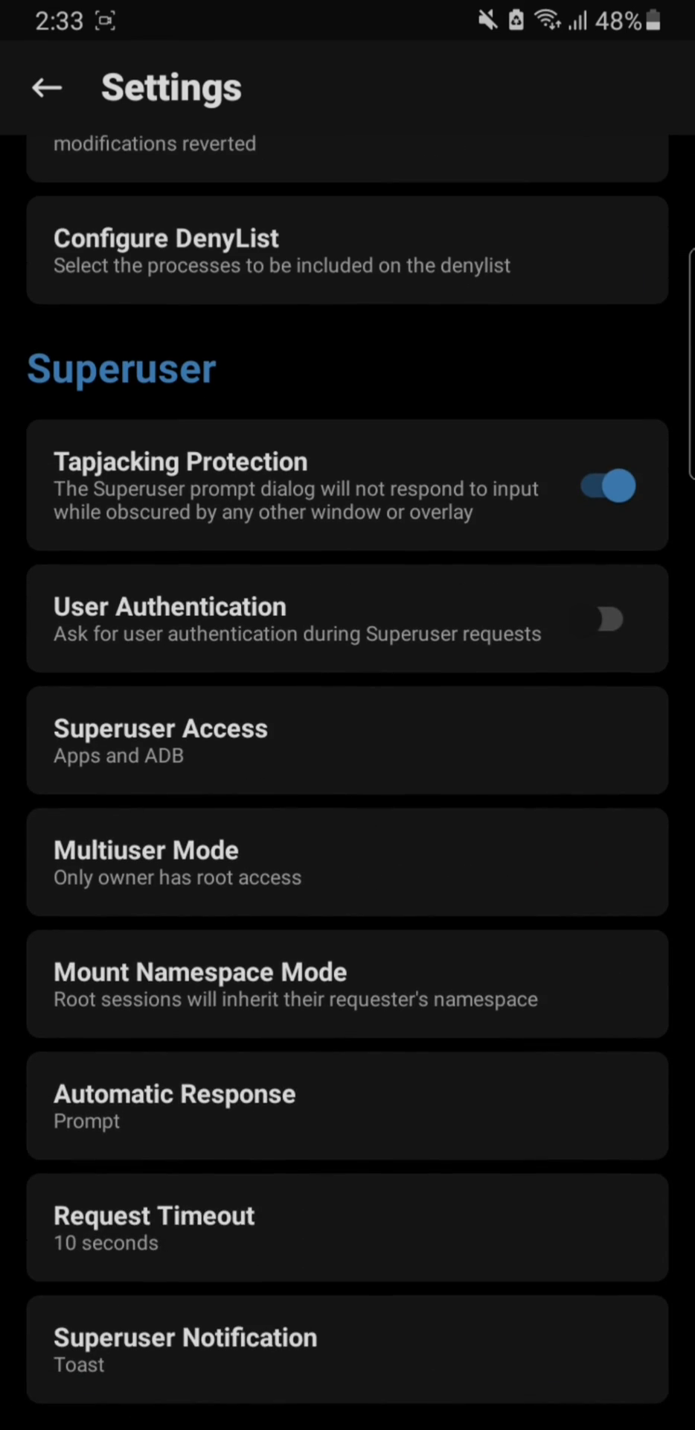
scroll(down, 3)
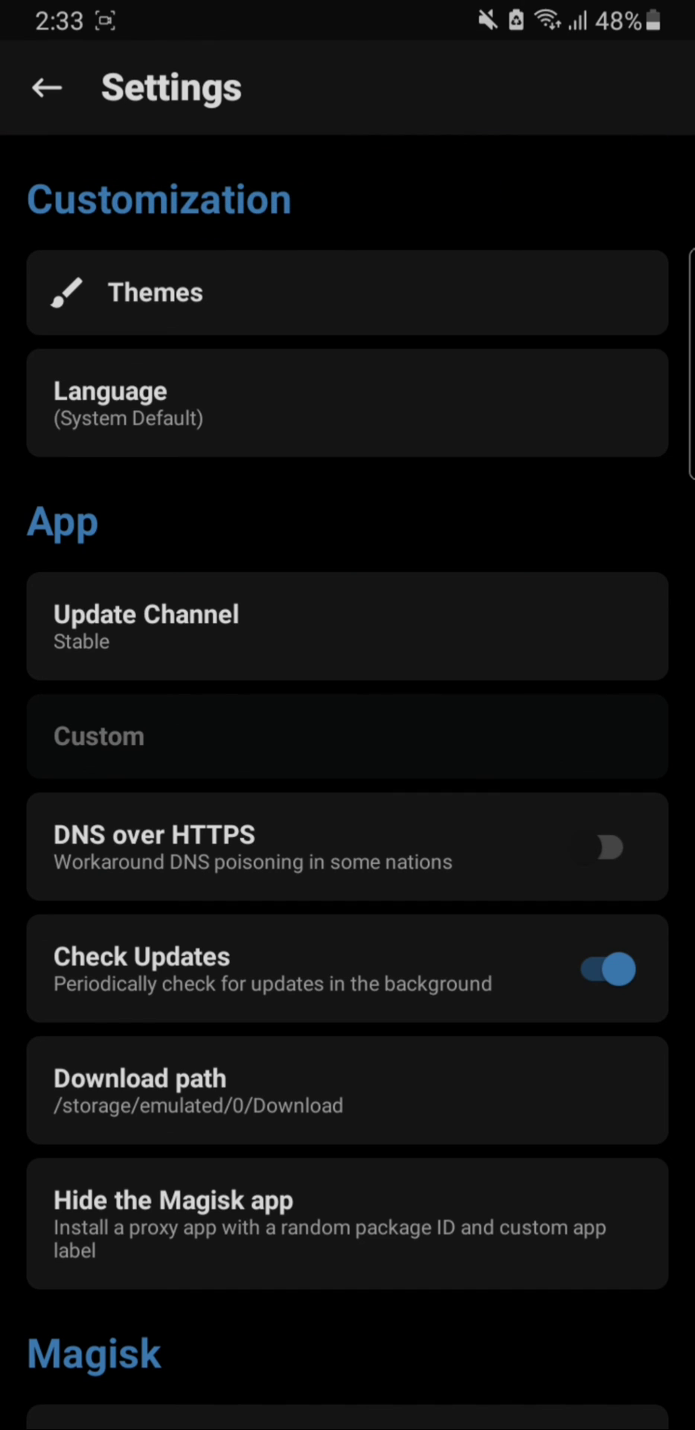